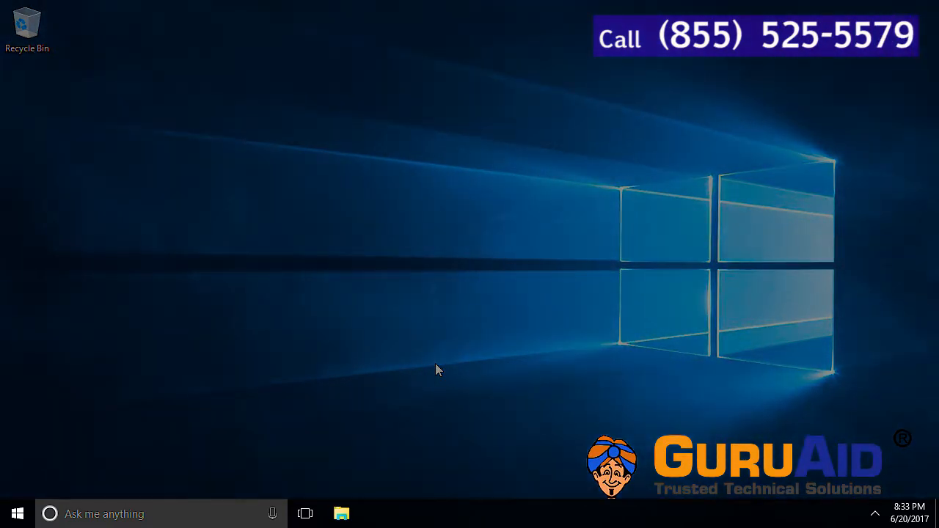
- Set Cortana to Hidden from the taskbar context menu, removing the search box
right_click(360, 513)
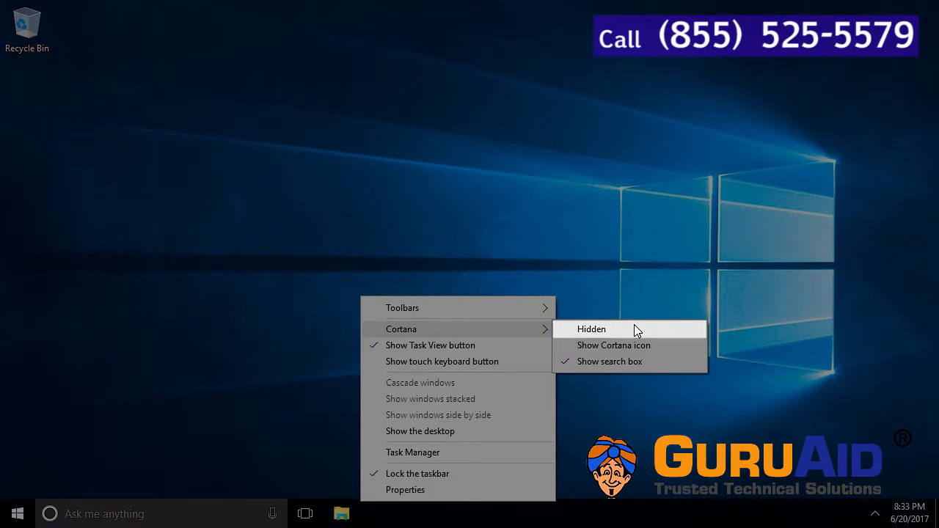
left_click(591, 329)
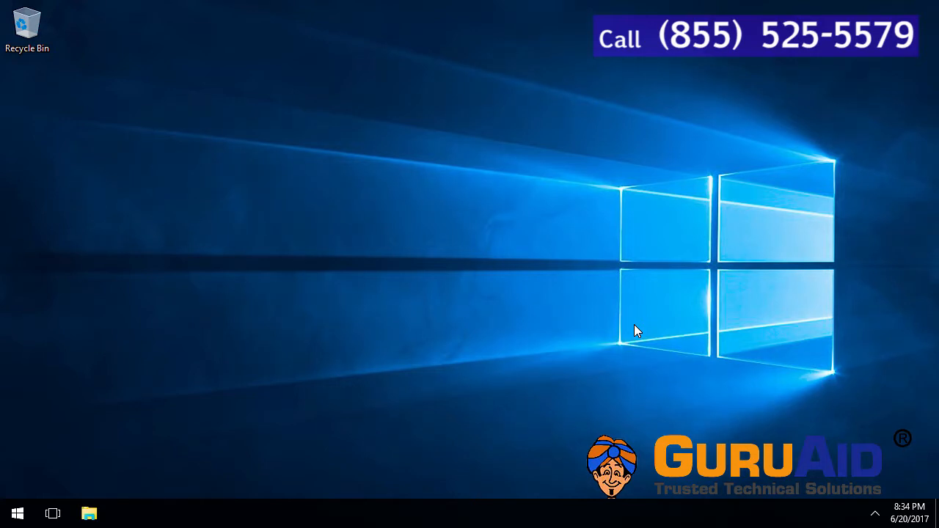
mouse_move(366, 510)
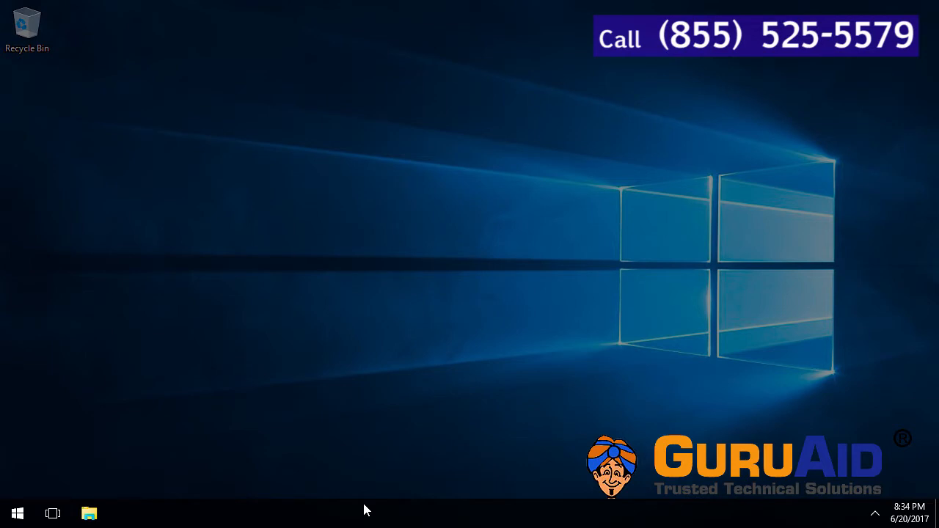
- Set Cortana to 'Show search box' from the taskbar context menu
right_click(367, 513)
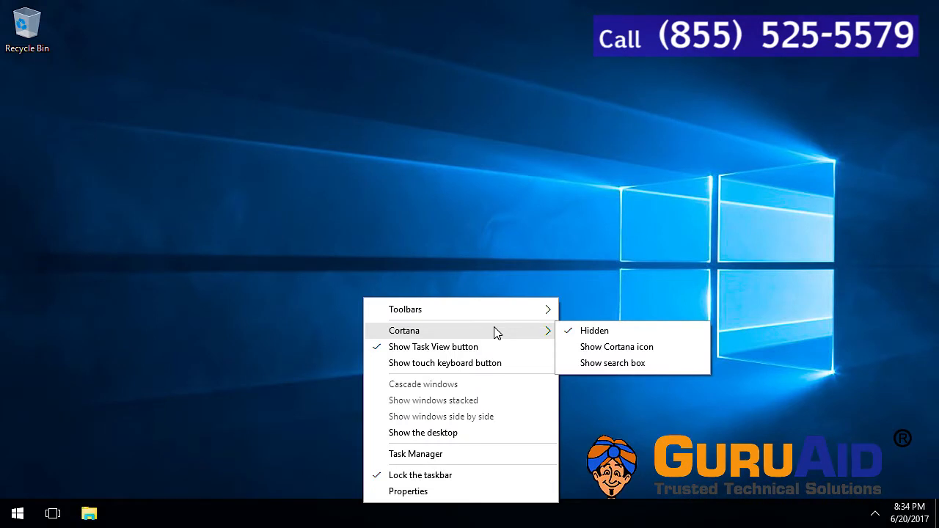
mouse_move(613, 363)
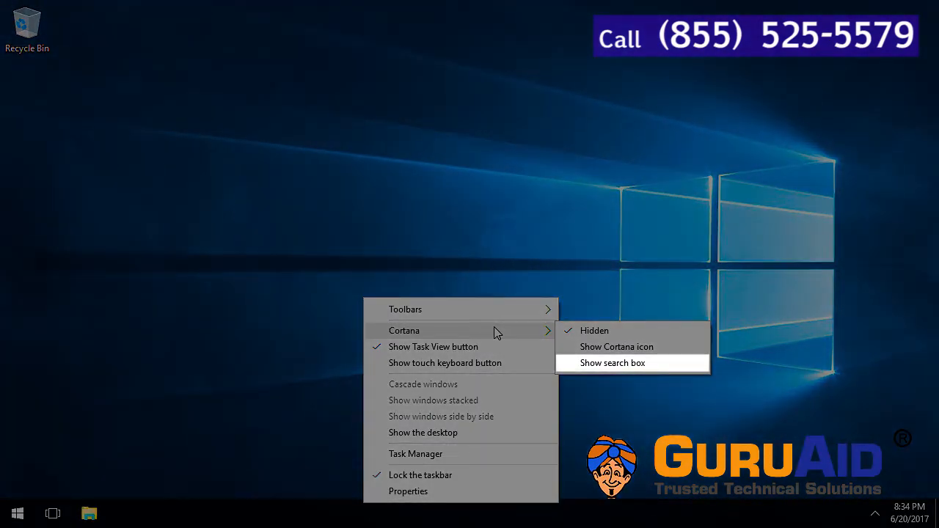
left_click(612, 363)
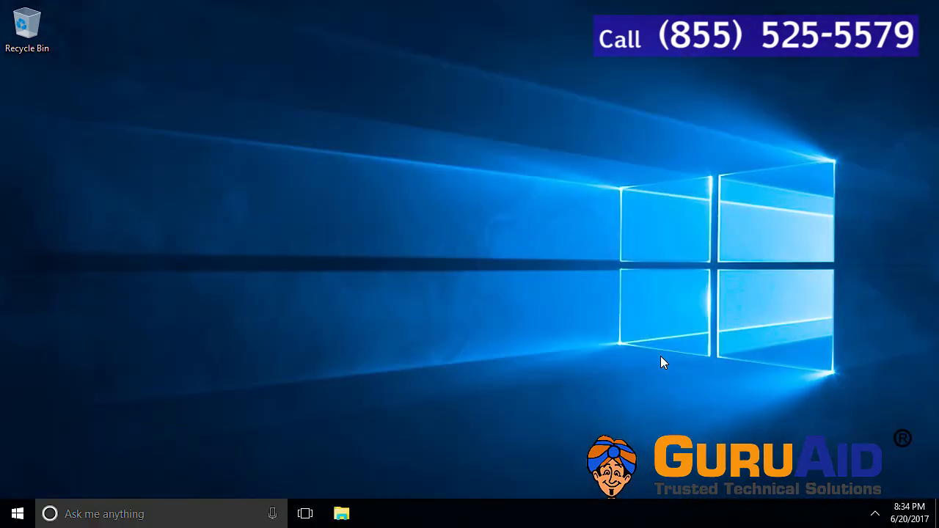